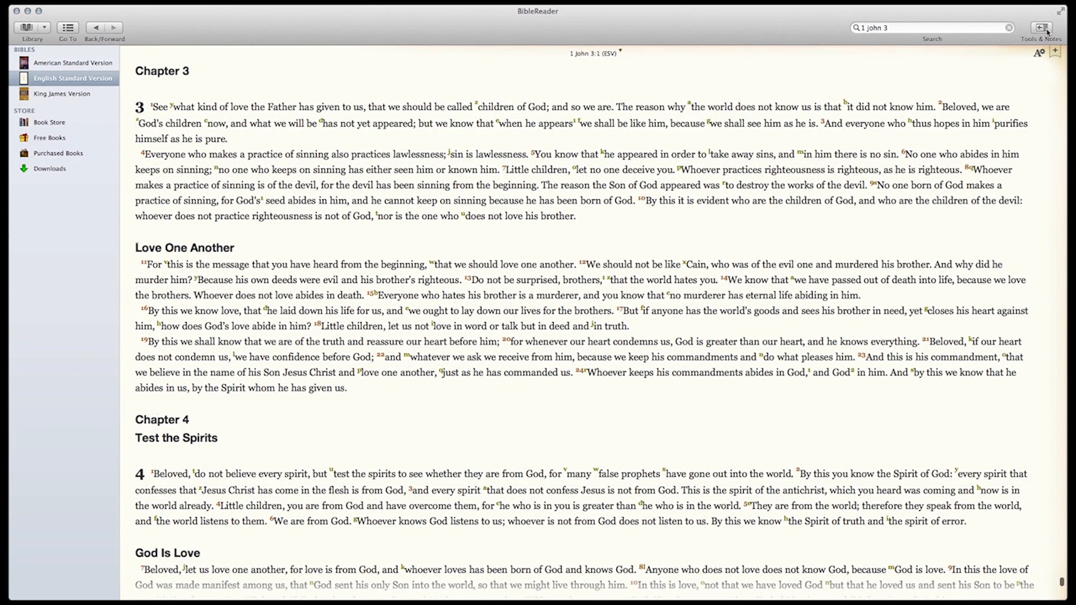
Open the Tools & Notes resource guide beside ESV 1 John 3
{"action": "left_click", "coordinate": [1041, 28]}
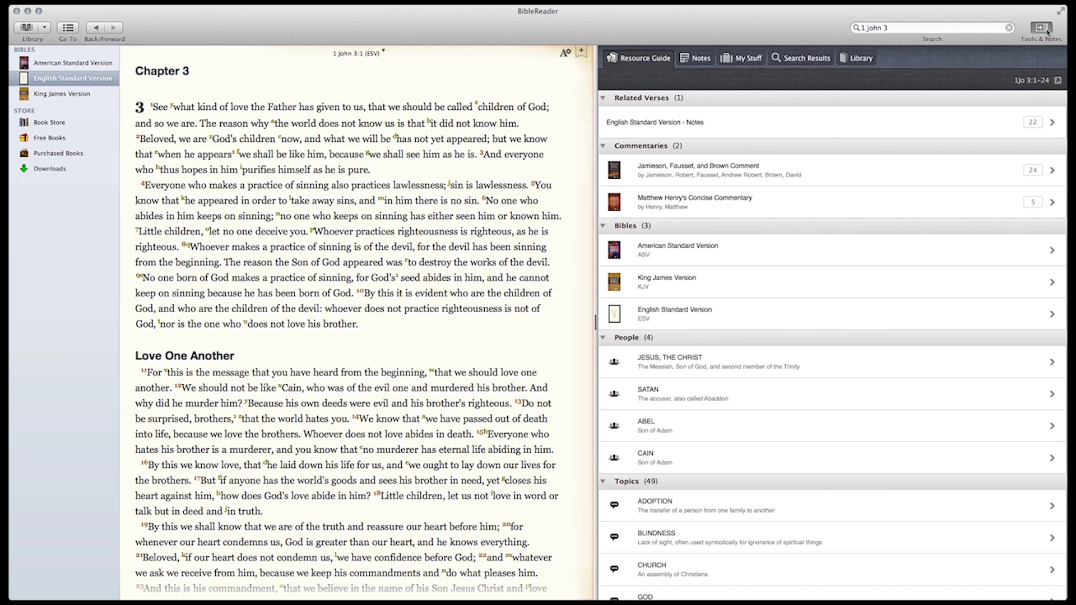
{"action": "mouse_move", "coordinate": [590, 323]}
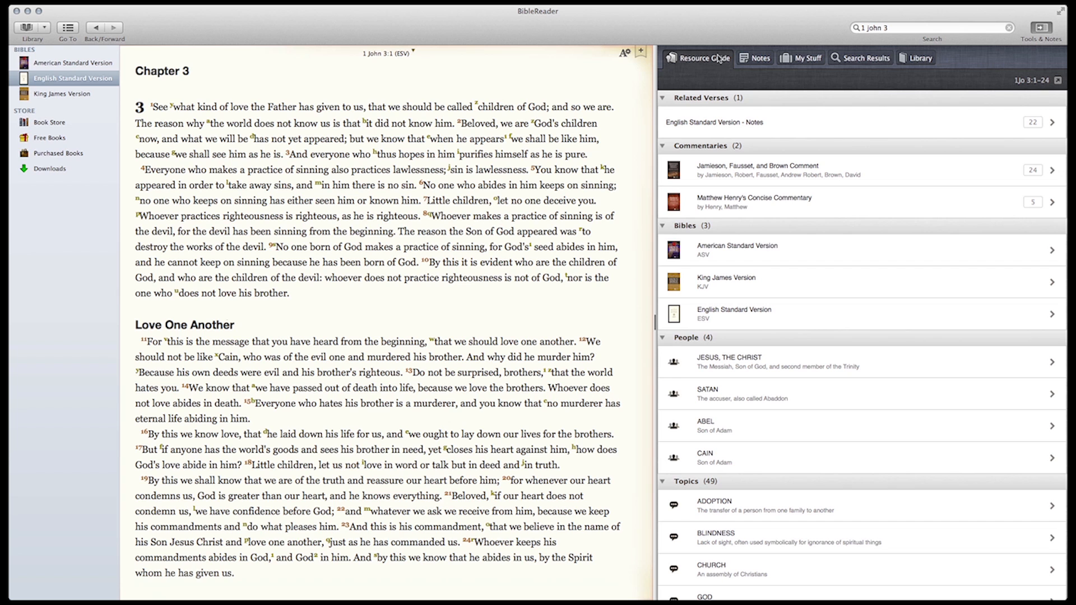
Open the Library list and load the Jamieson, Fausset, and Brown commentary on 1 John 3:2
{"action": "left_click", "coordinate": [920, 57]}
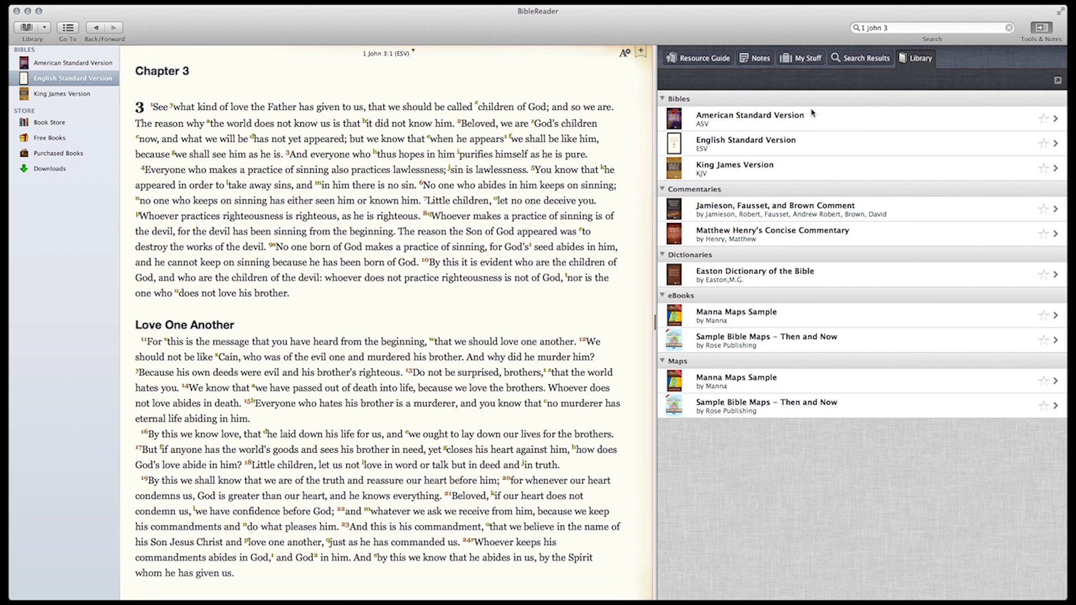
{"action": "mouse_move", "coordinate": [779, 202]}
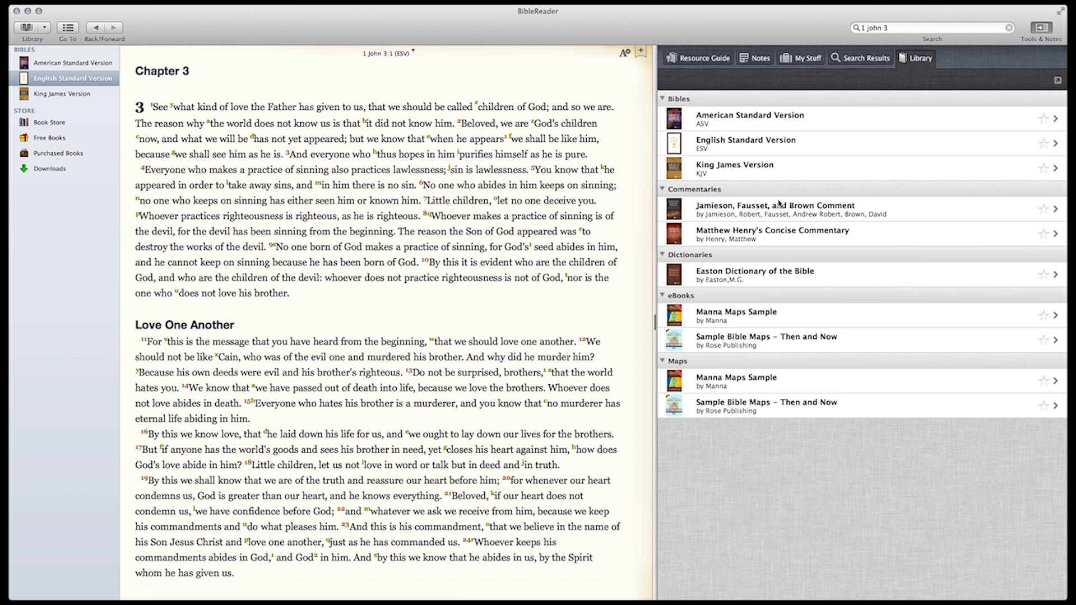
{"action": "mouse_move", "coordinate": [771, 357]}
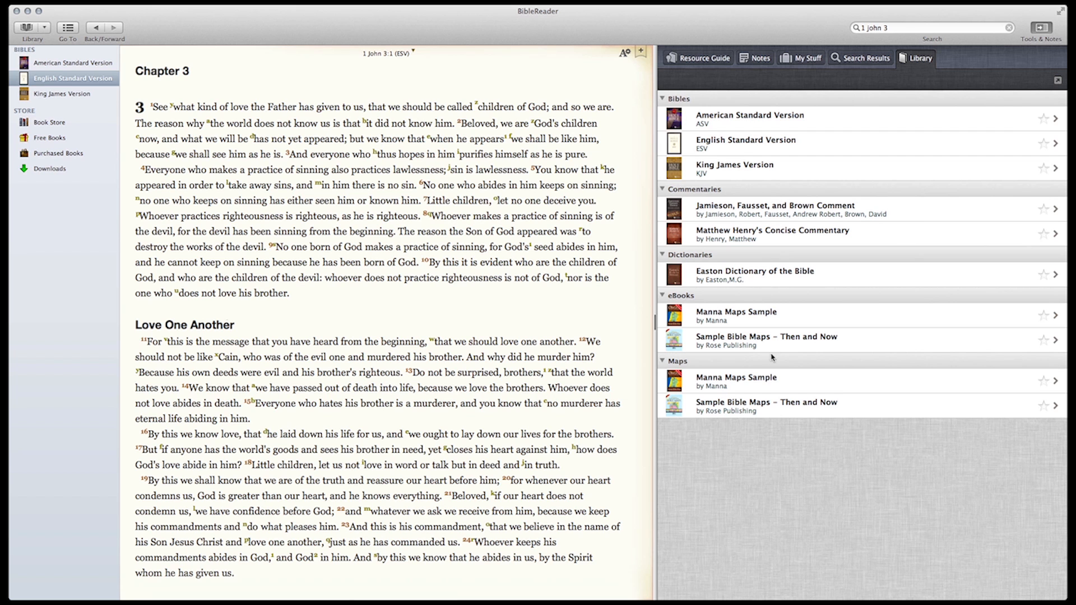
{"action": "mouse_move", "coordinate": [725, 120]}
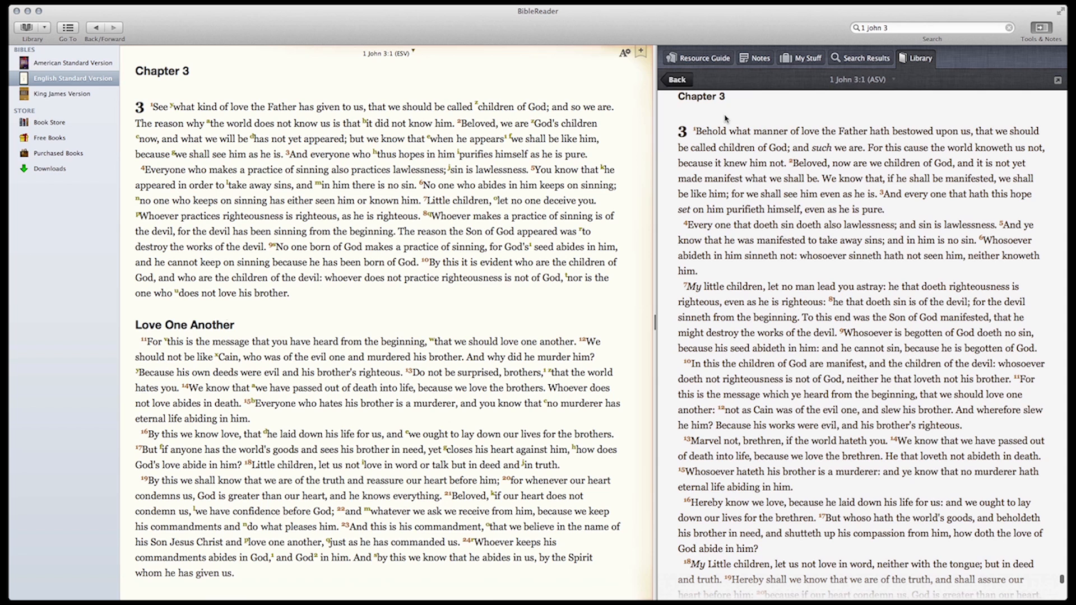
{"action": "mouse_move", "coordinate": [817, 121]}
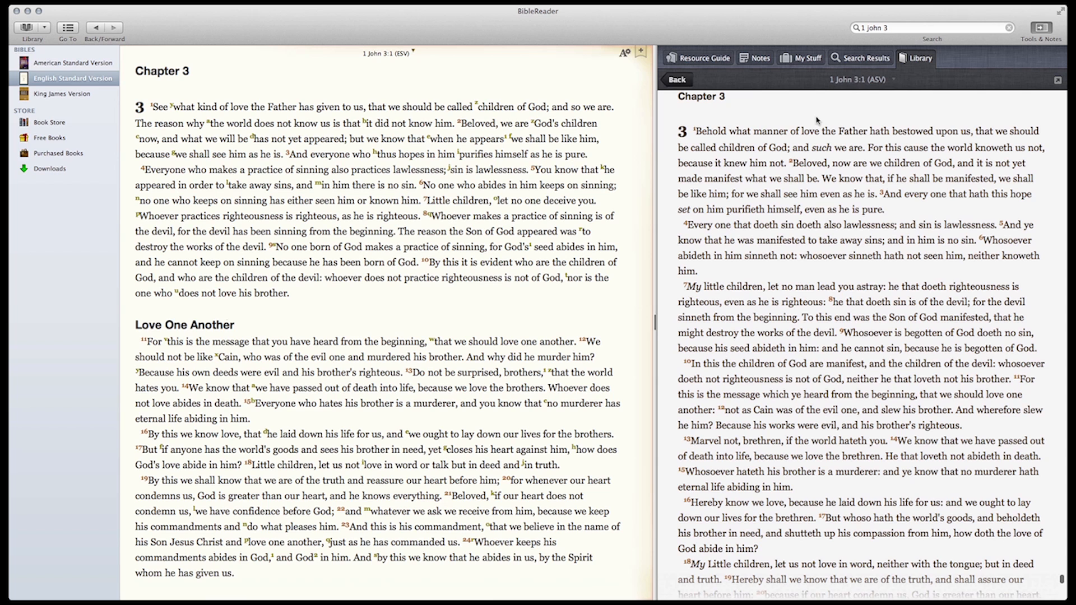
{"action": "mouse_move", "coordinate": [791, 176]}
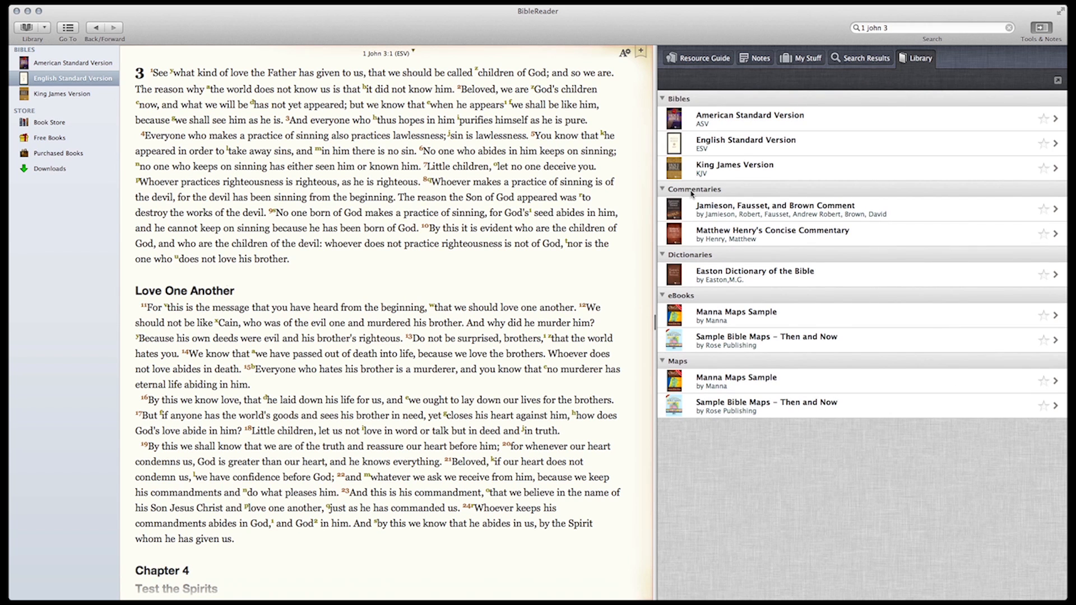
{"action": "left_click", "coordinate": [776, 208]}
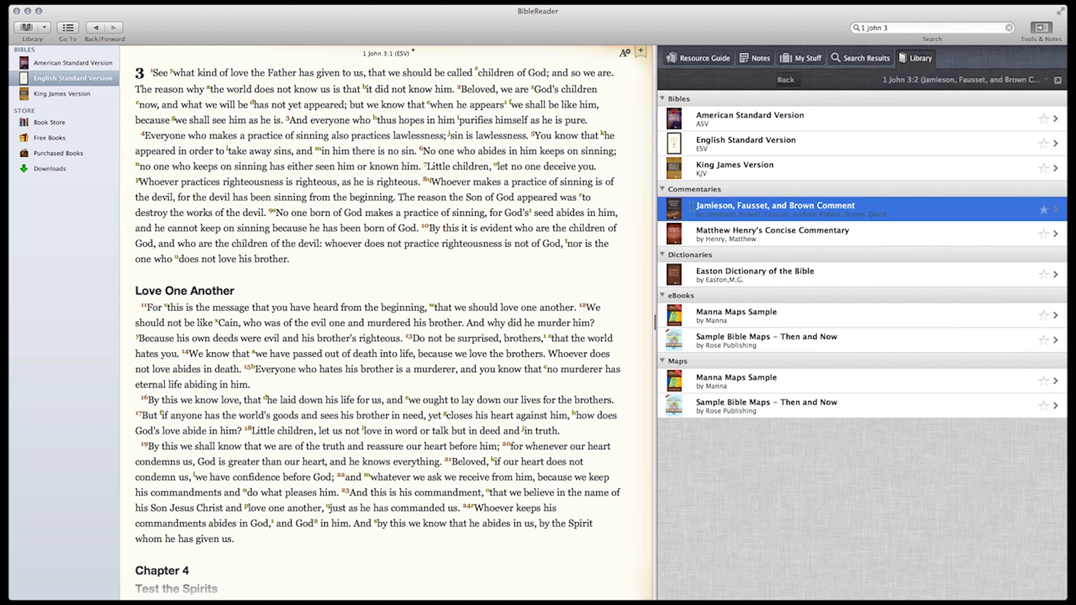
{"action": "left_click", "coordinate": [775, 209]}
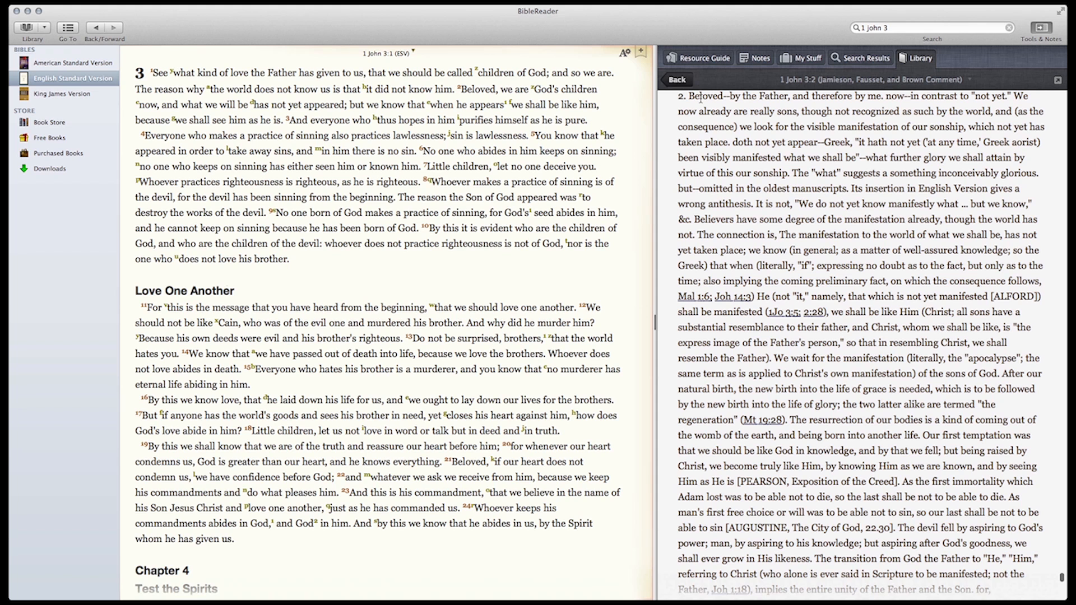